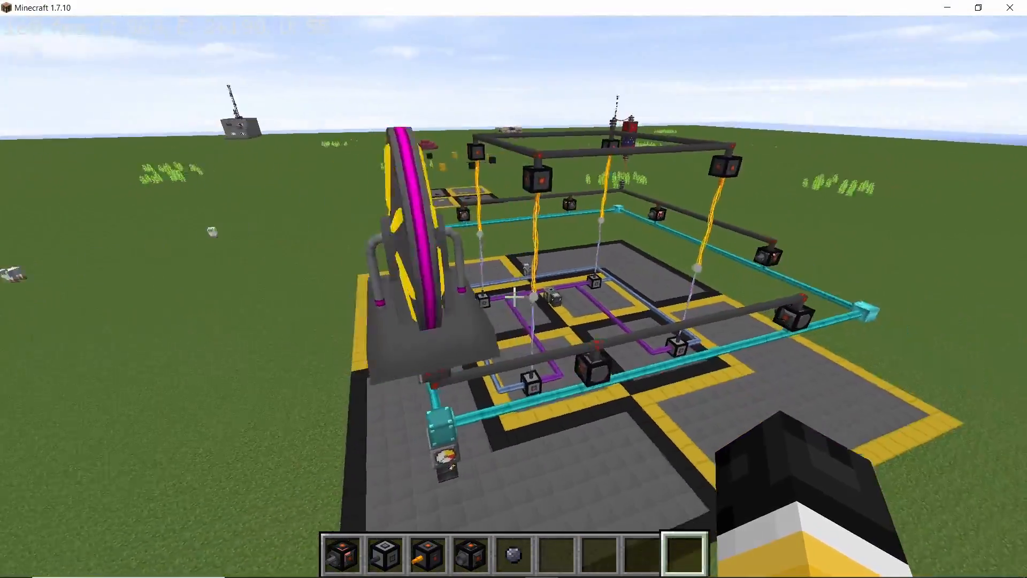
# Toggle the F3 debug overlay while surveying the running fusion reactor build
pyautogui.press('F3')
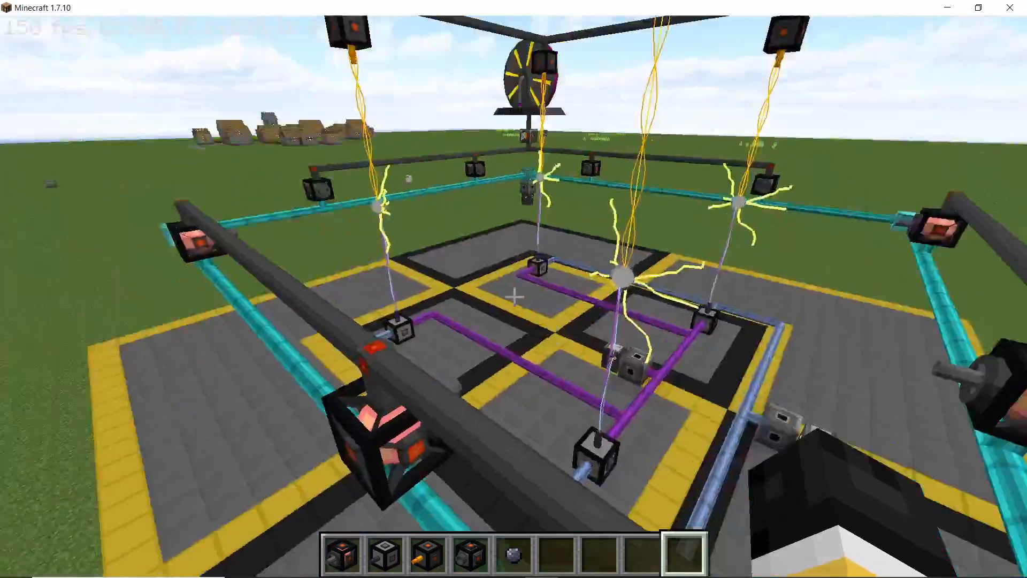
pyautogui.moveTo(514, 296)
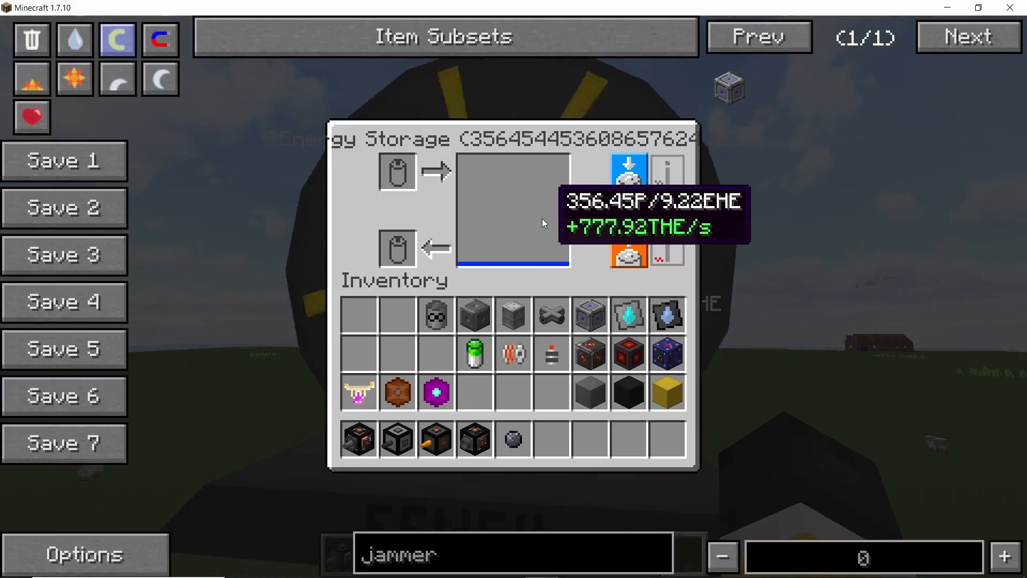
# Close the energy storage readout after the input reaches about 1.17 PHE/s
pyautogui.press('Escape')
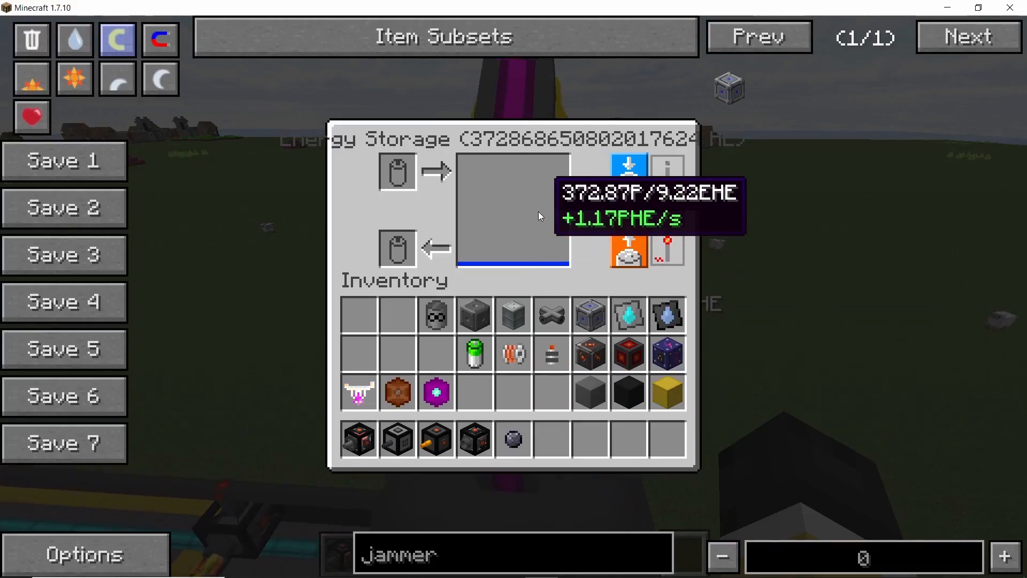
pyautogui.press('Escape')
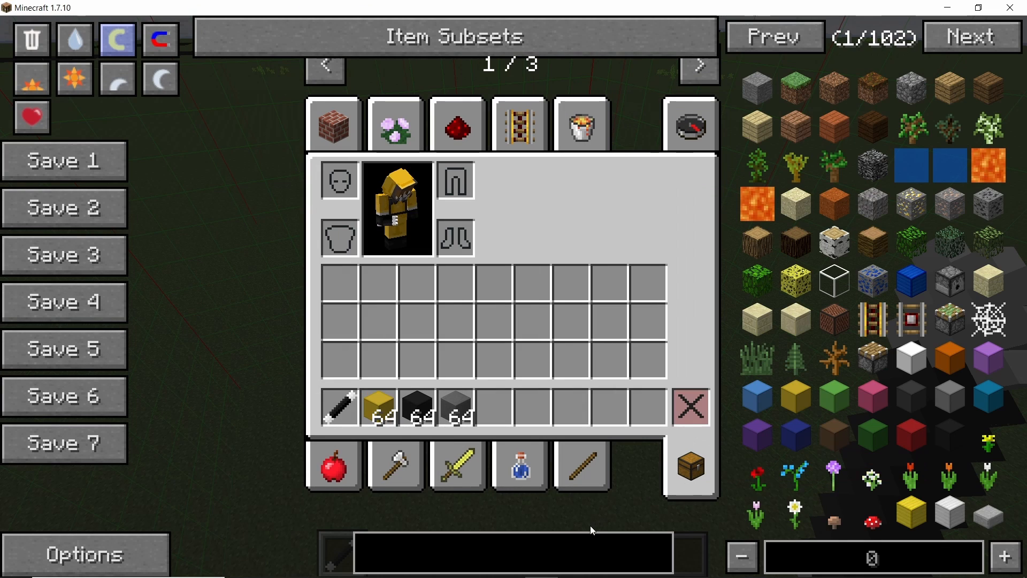
# Search NEI for 'jammer' to find the red projectile item
pyautogui.write('jammer')
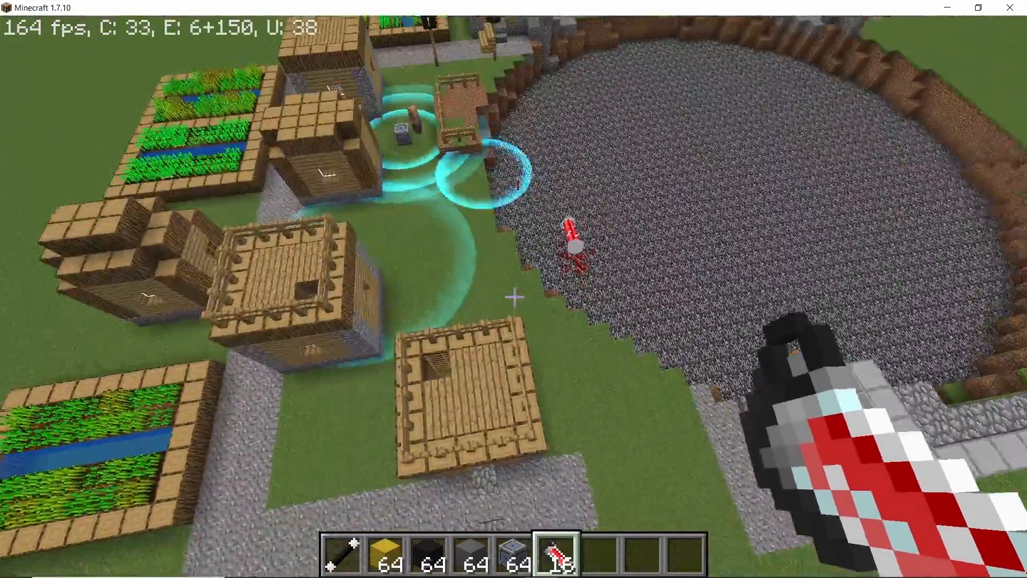
pyautogui.moveTo(514, 296)
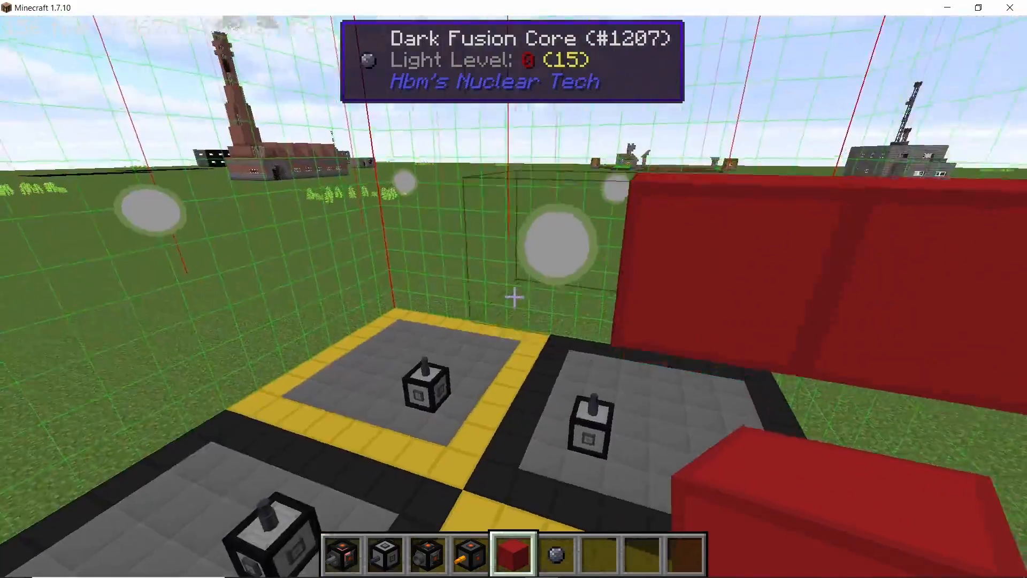
# Place another red wool scaffolding block beside the reactor pad
pyautogui.click(514, 296)
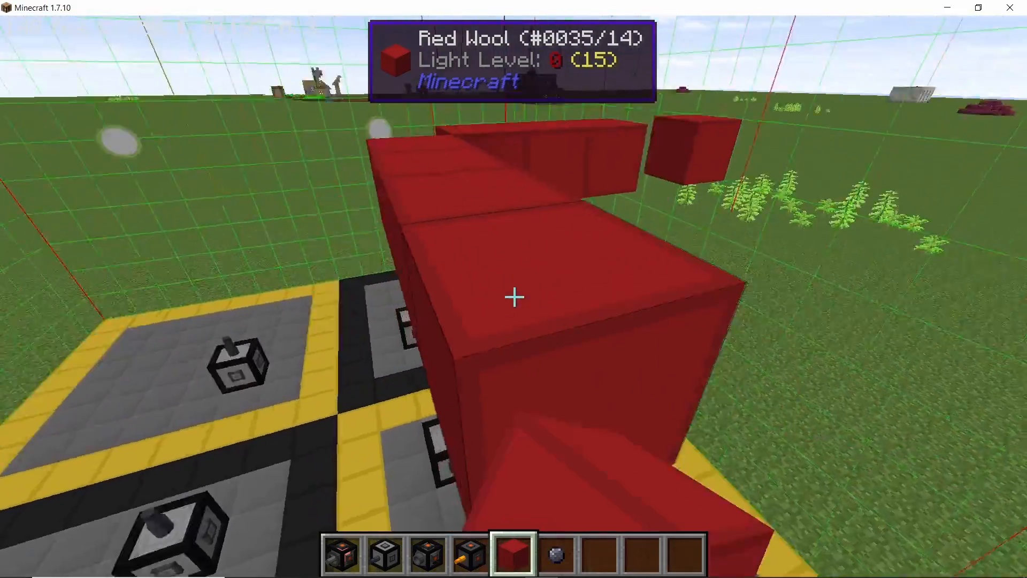
pyautogui.moveTo(514, 297)
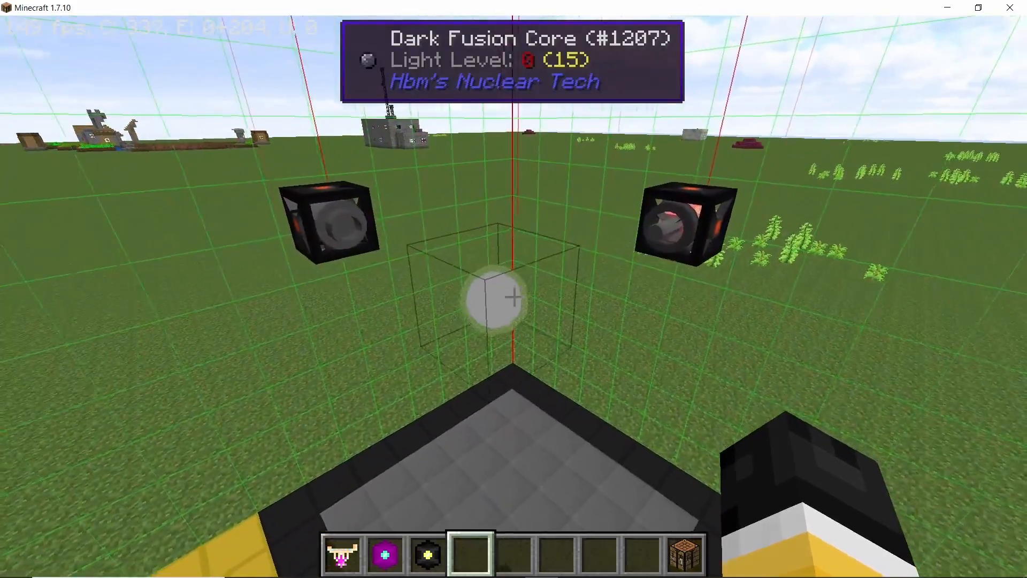
# Put the purple cell into the Dark Fusion Core's slots and close it
pyautogui.rightClick(514, 298)
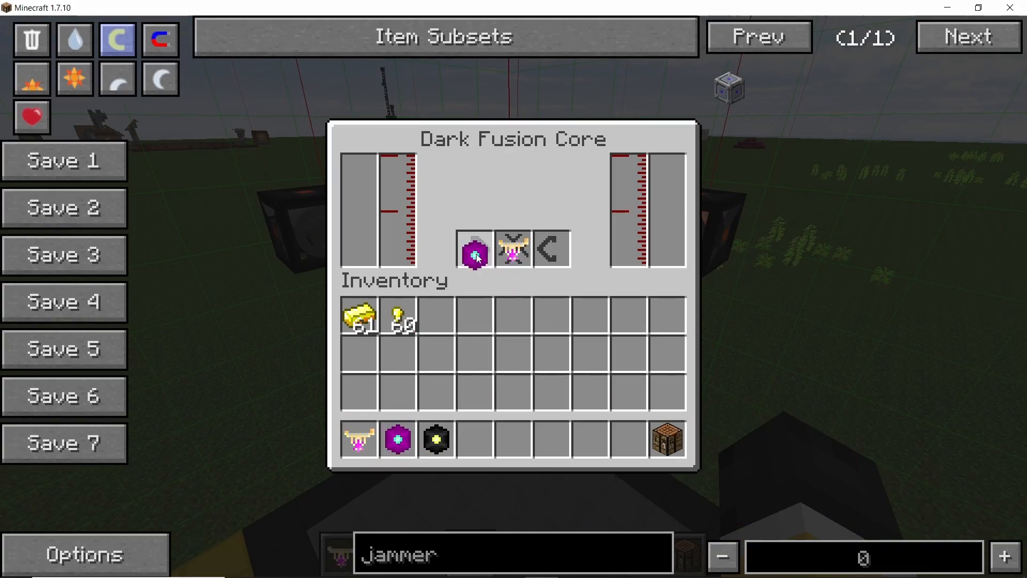
pyautogui.click(396, 439)
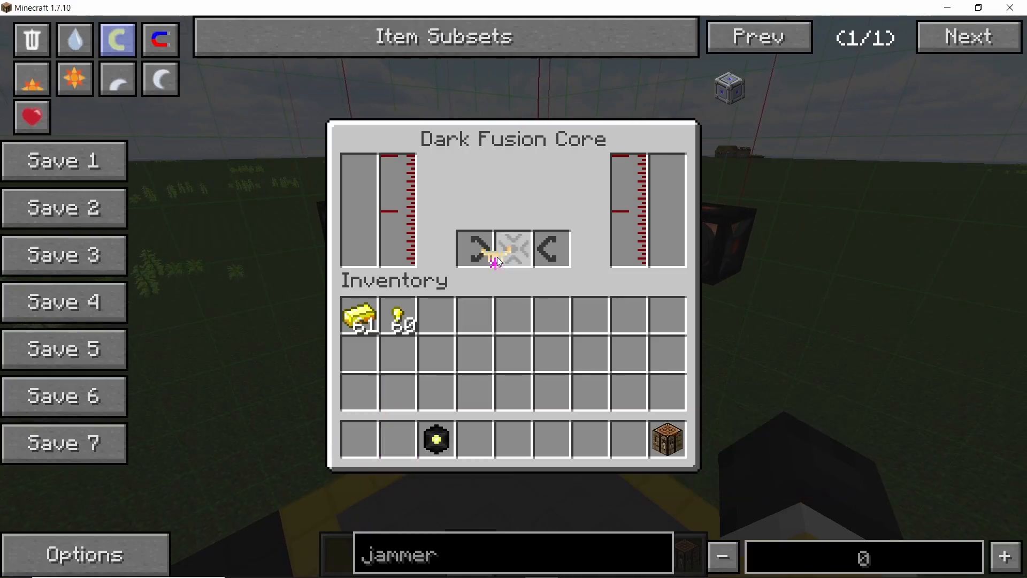
pyautogui.press('Escape')
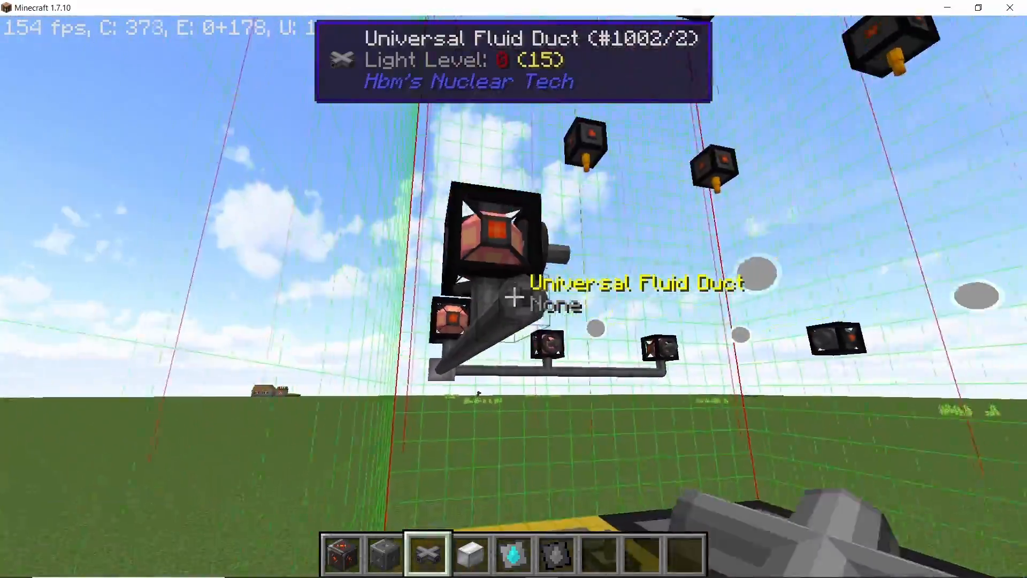
pyautogui.moveTo(513, 295)
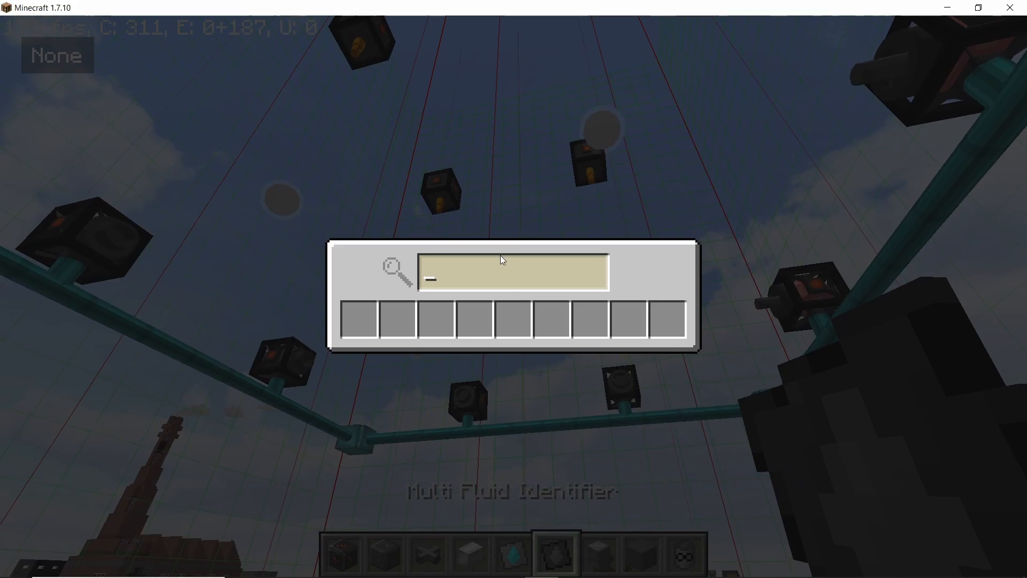
# Search the fluid list for xenon and oxygen fluid identifiers
pyautogui.write('xenon')
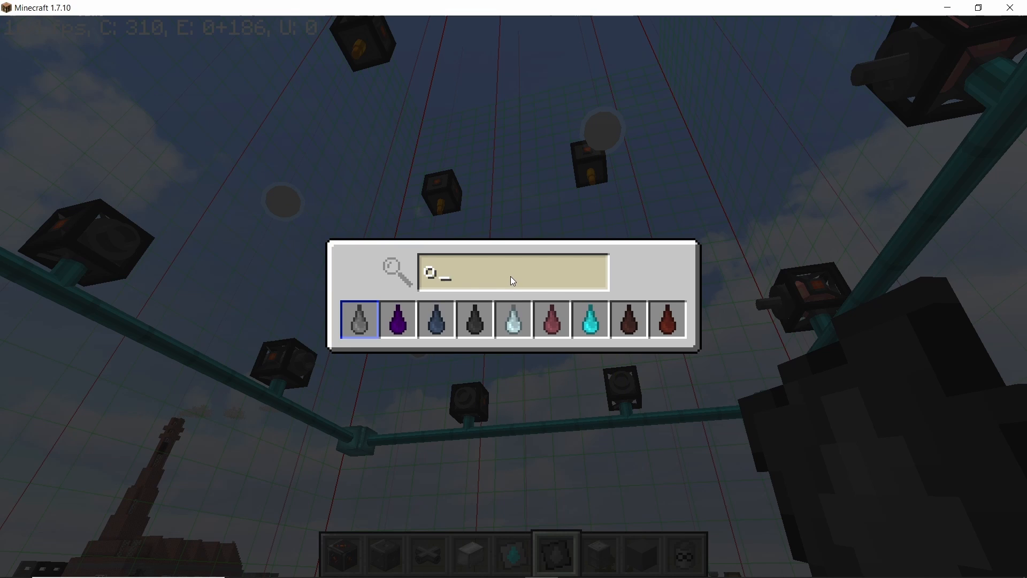
pyautogui.write('oxy')
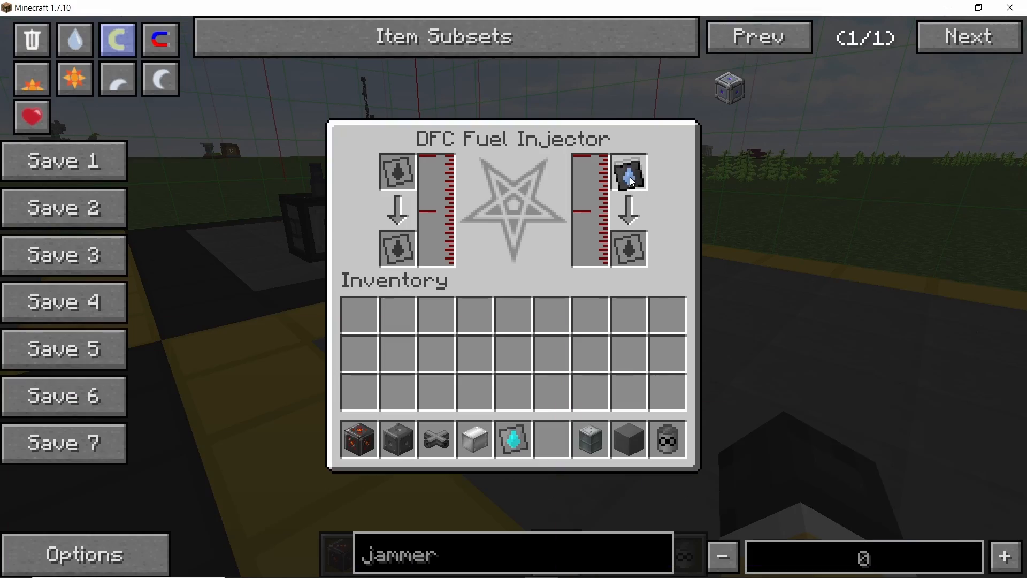
pyautogui.moveTo(552, 439)
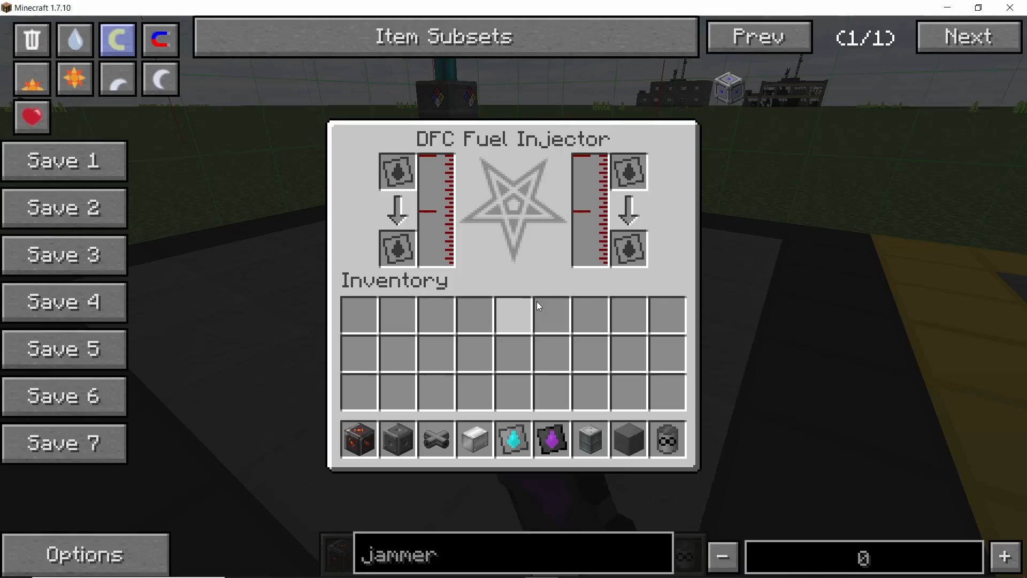
pyautogui.moveTo(551, 439)
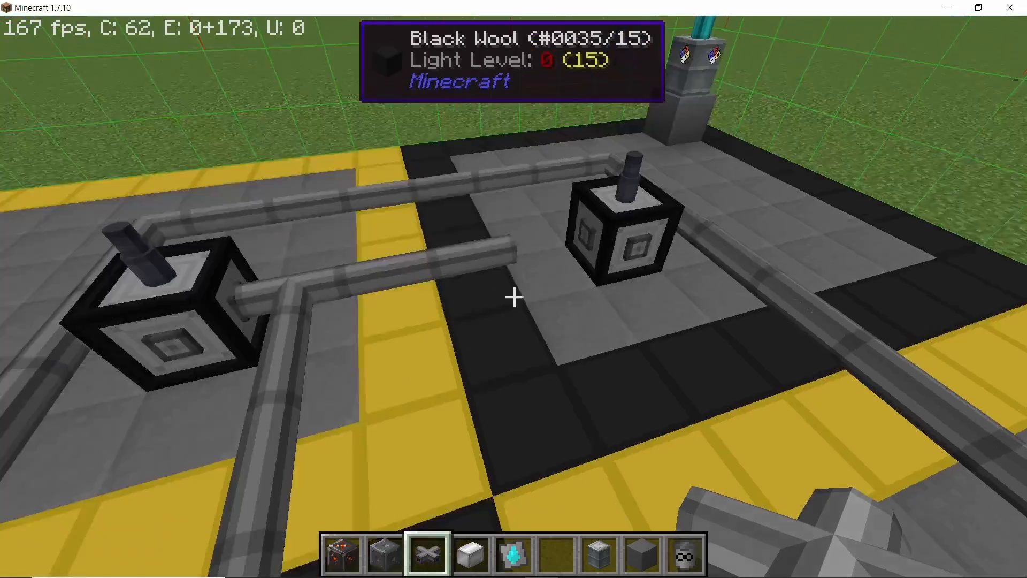
pyautogui.moveTo(514, 297)
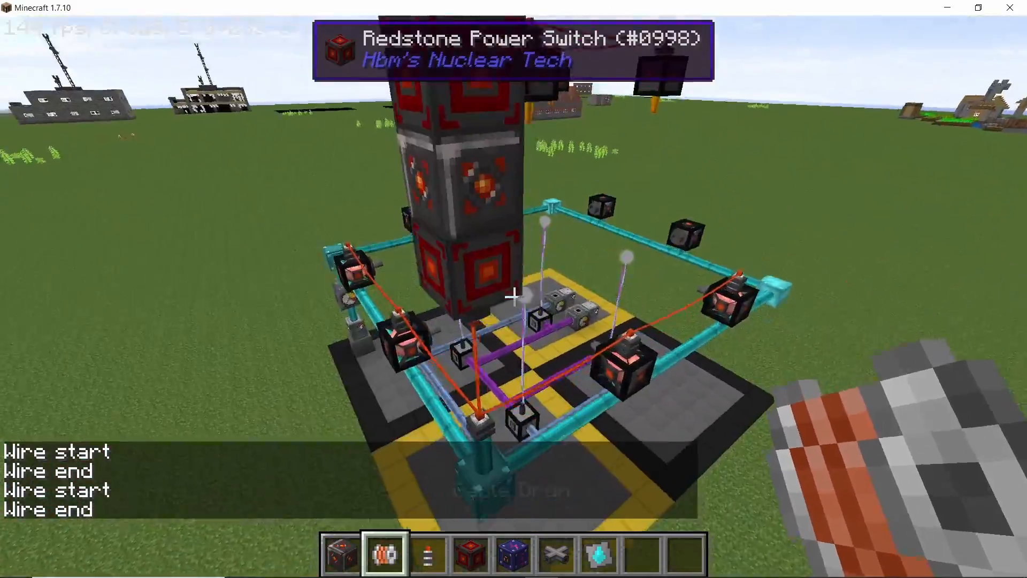
# Close the Energy Storage Block interface after viewing its empty charge
pyautogui.press('e')
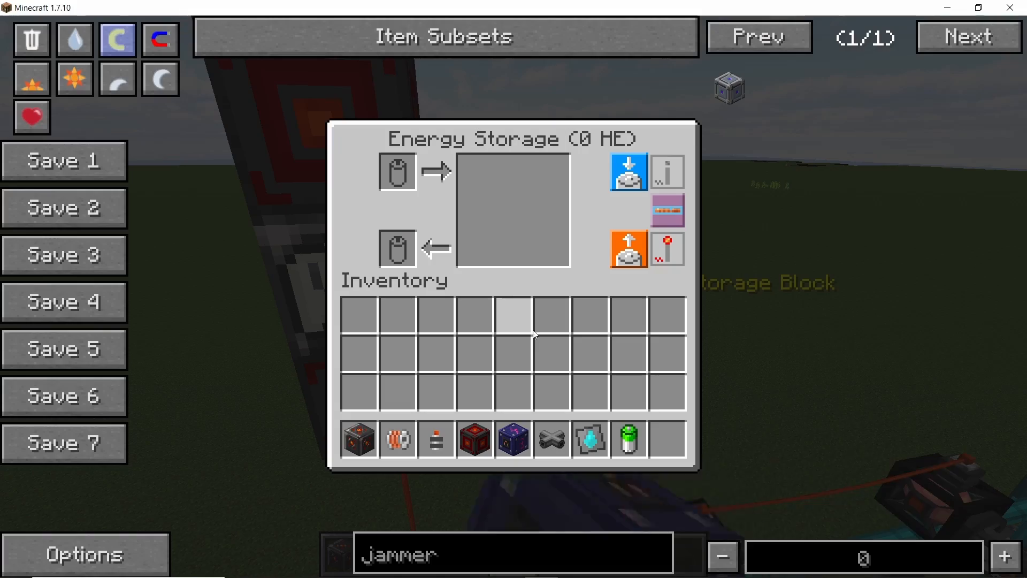
pyautogui.press('Escape')
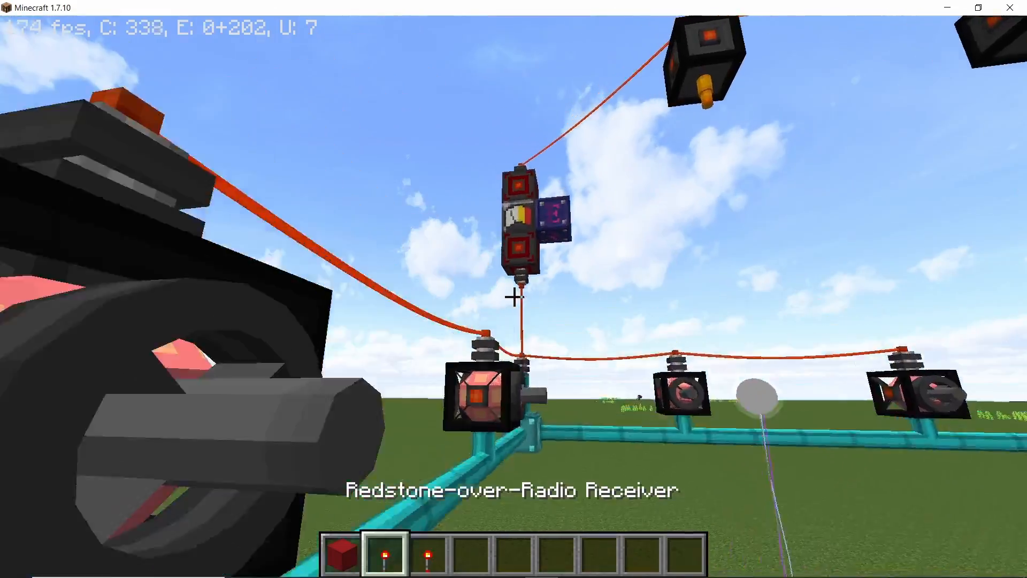
# Select hotbar slot 3 to place a Redstone-over-Radio Receiver
pyautogui.press('3')
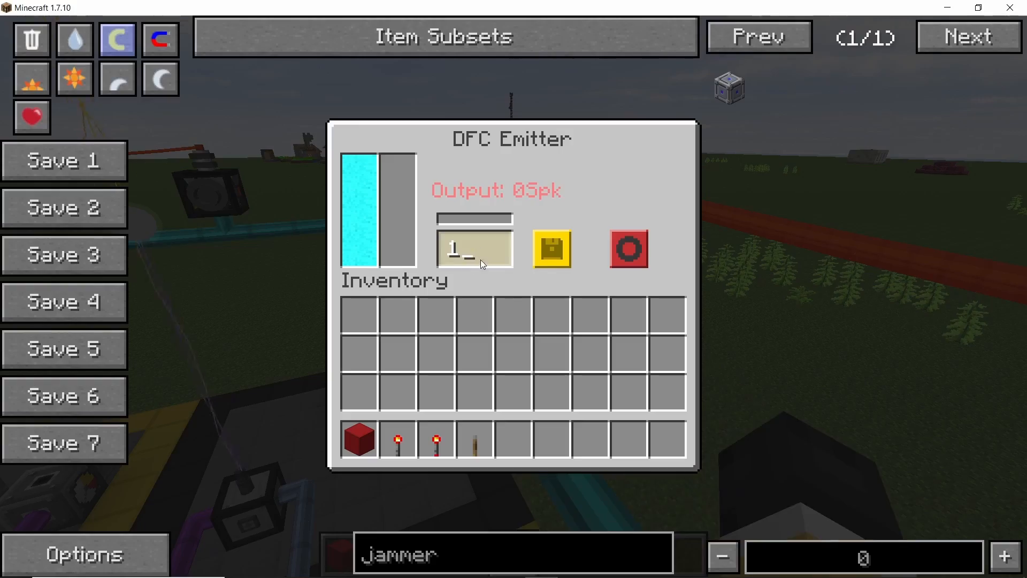
pyautogui.press('Escape')
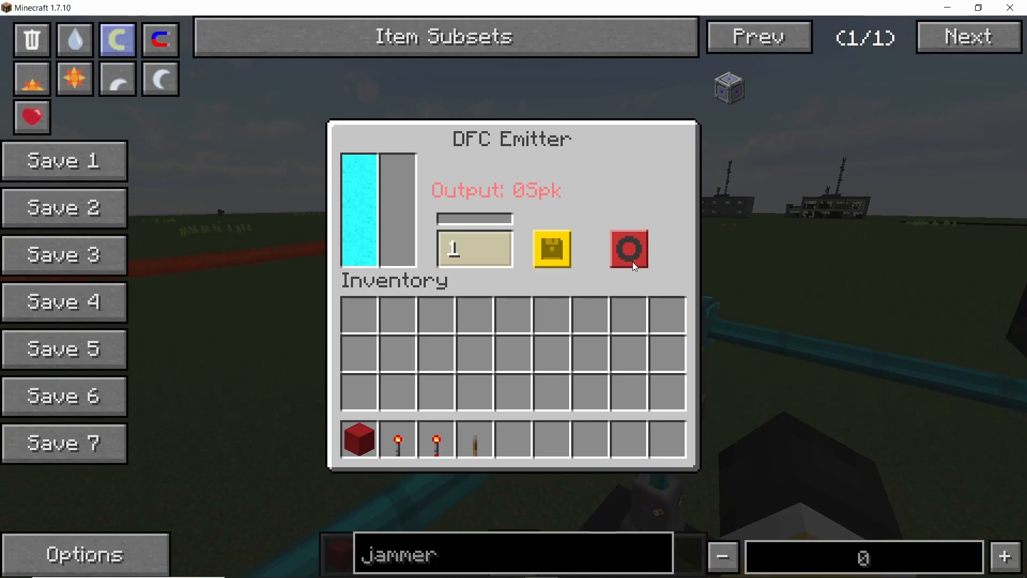
pyautogui.click(628, 249)
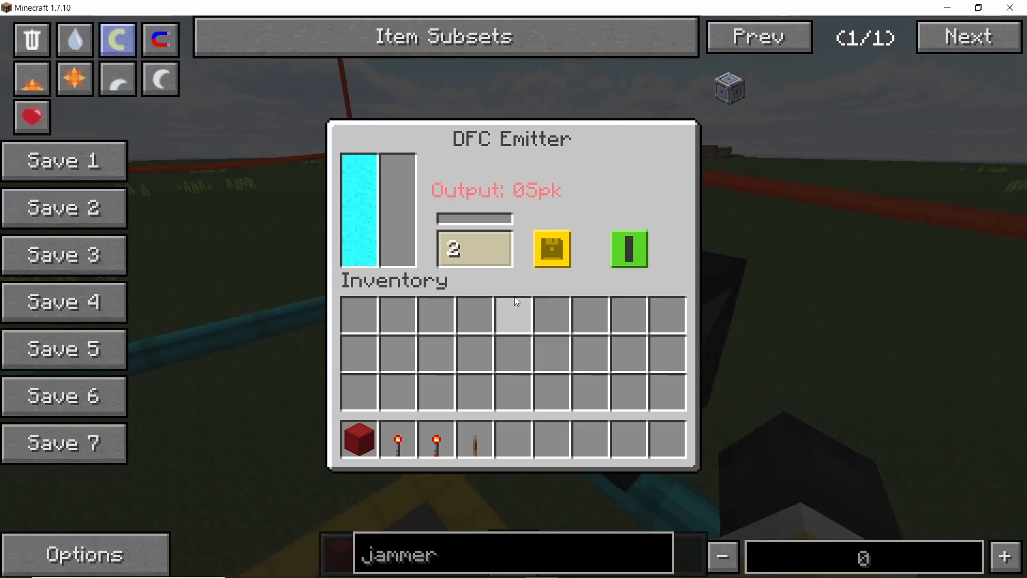
pyautogui.press('Escape')
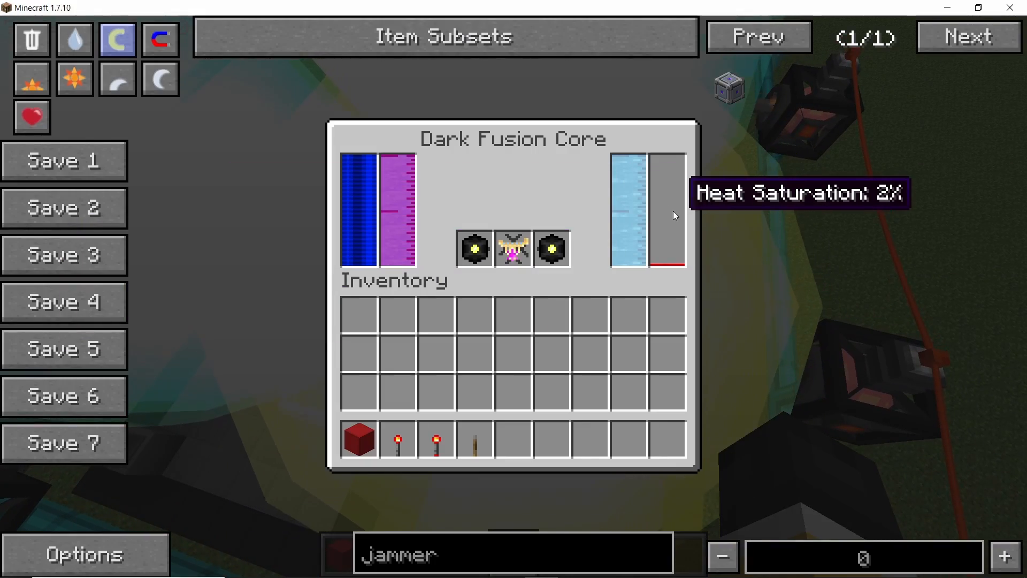
# Close the Dark Fusion Core screen after reading 2% heat saturation
pyautogui.press('Escape')
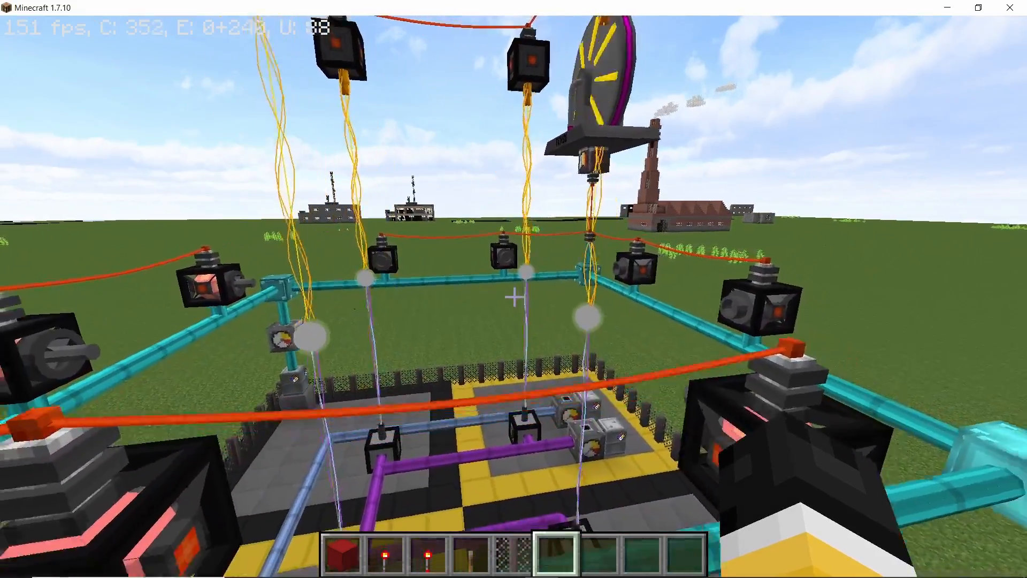
pyautogui.moveTo(514, 296)
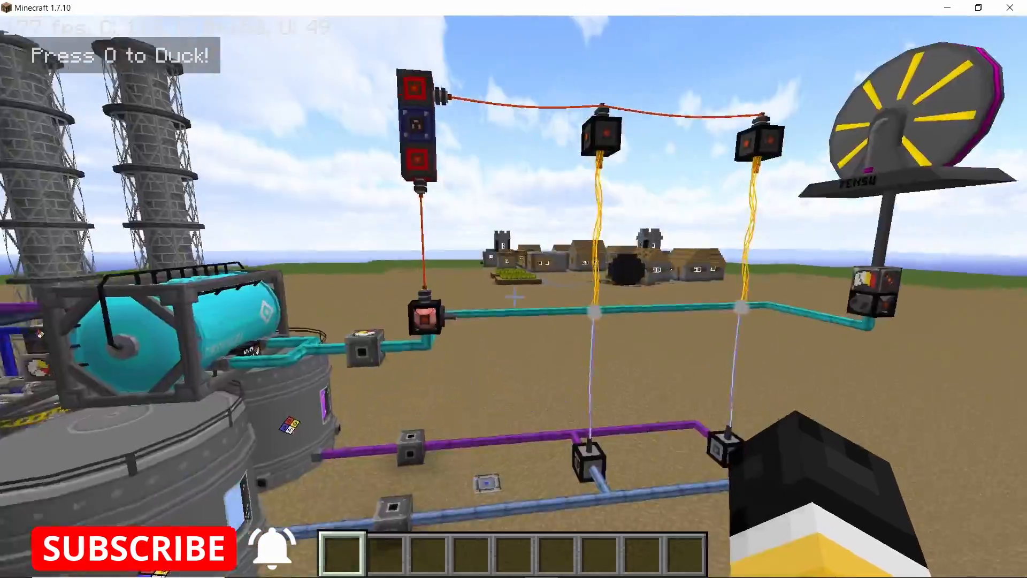
pyautogui.moveTo(513, 289)
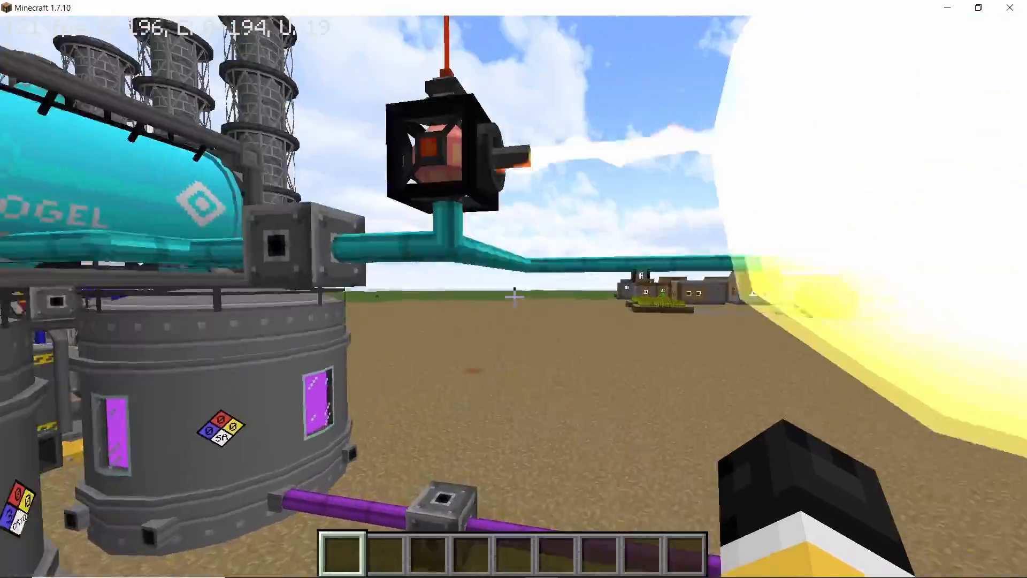
pyautogui.moveTo(514, 289)
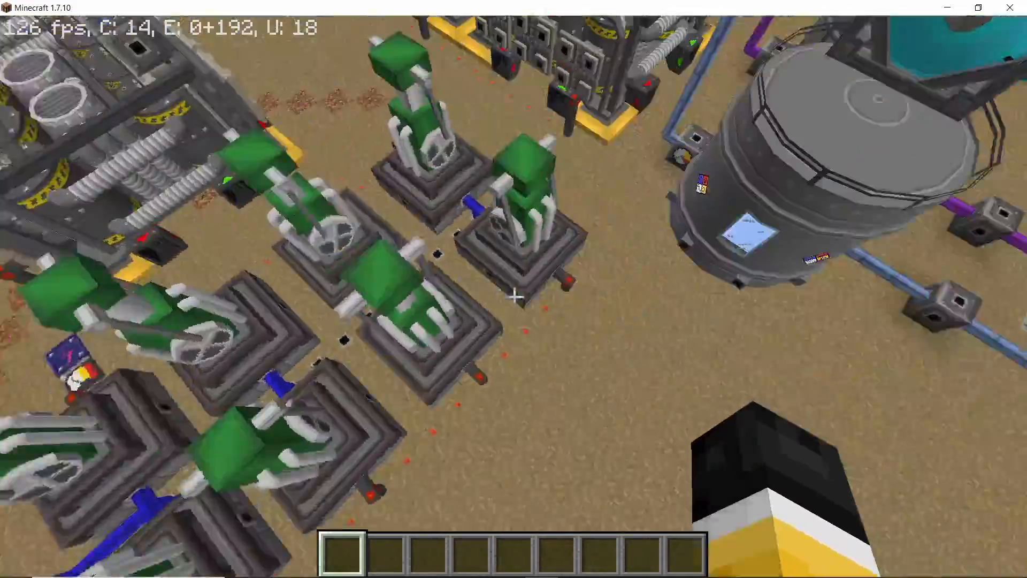
pyautogui.moveTo(513, 296)
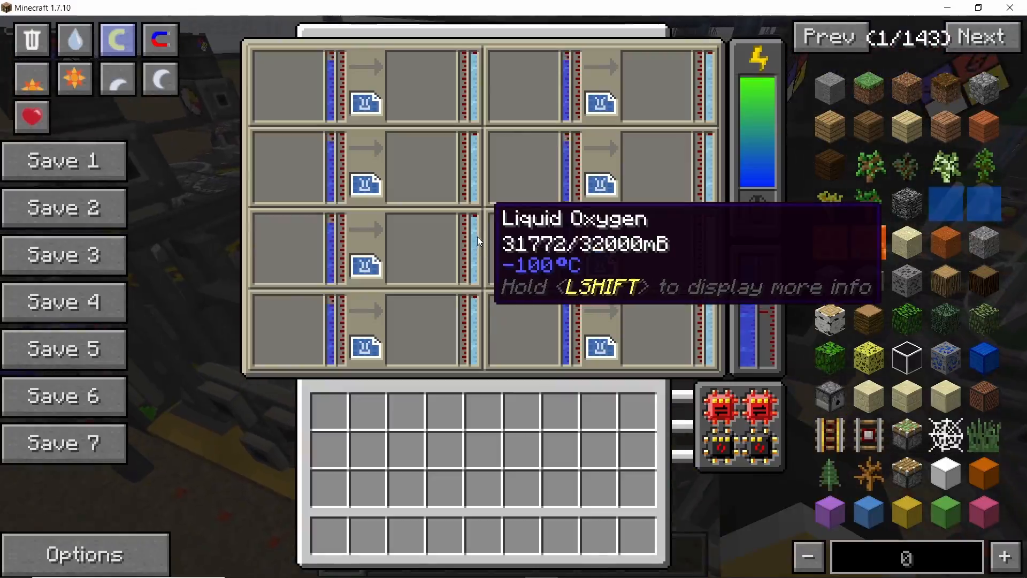
# Close the liquefaction machine's tank view after reading empty Liquid Oxygen tanks (0/32000 mB)
pyautogui.press('Escape')
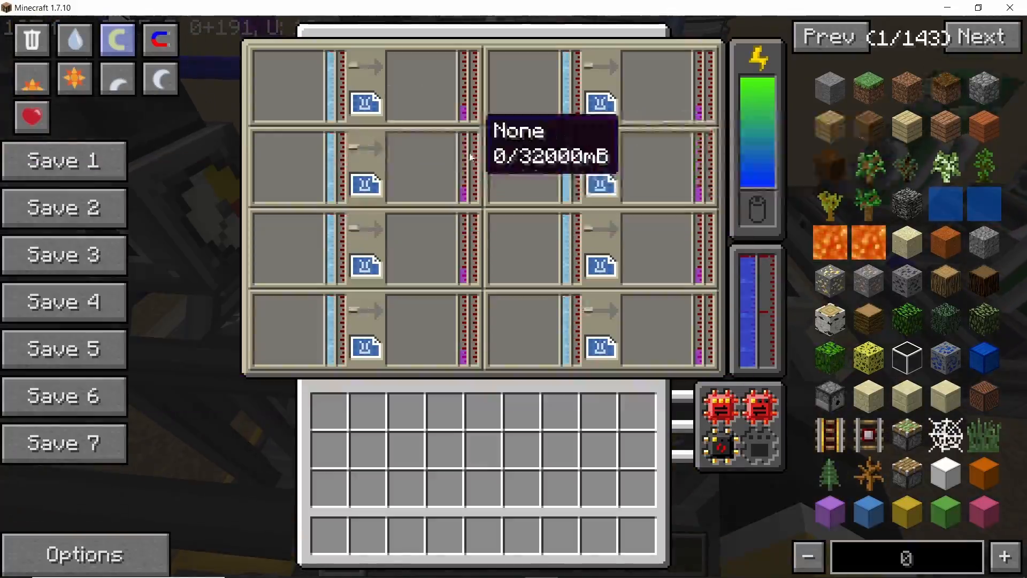
pyautogui.press('Escape')
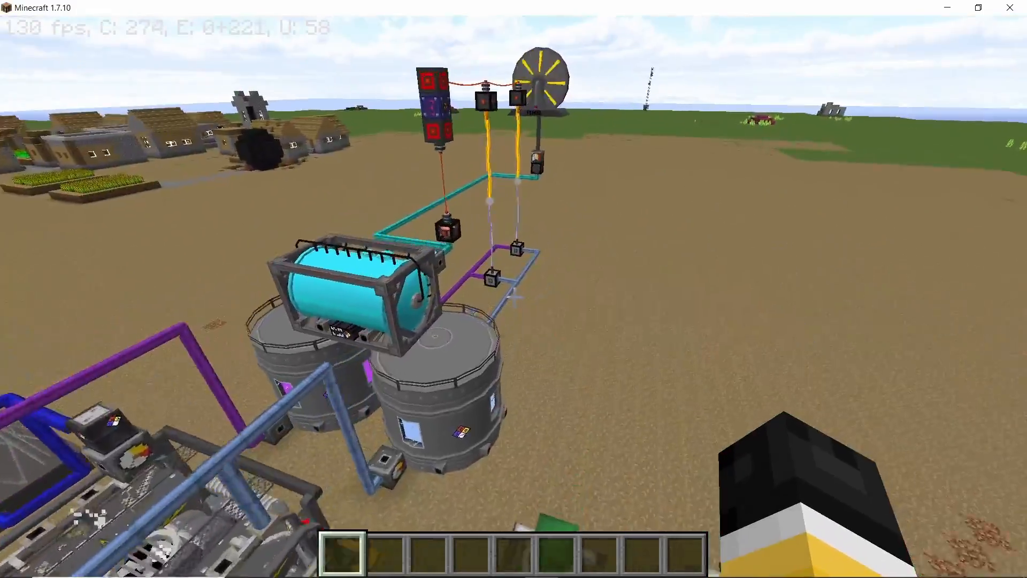
pyautogui.moveTo(513, 289)
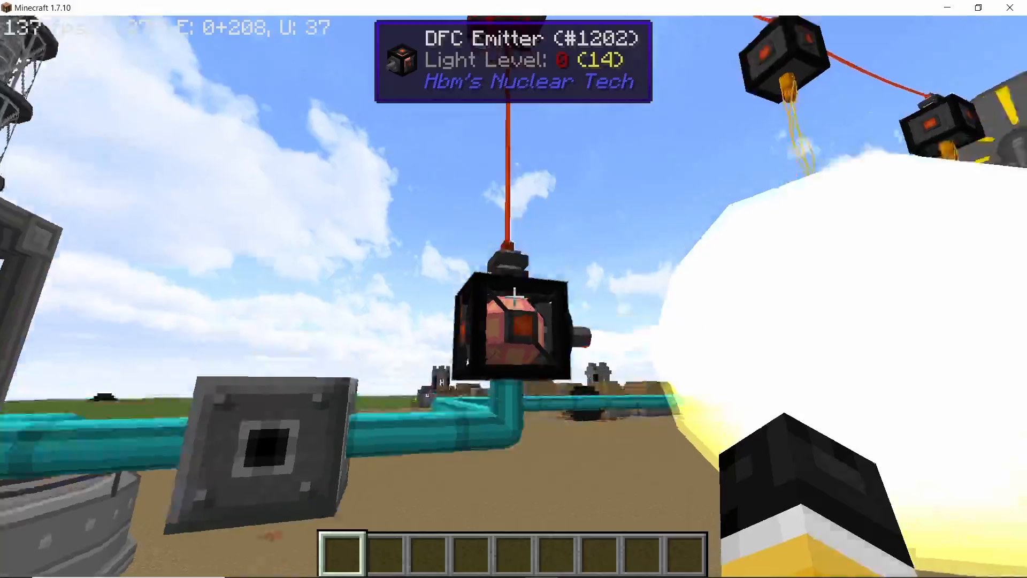